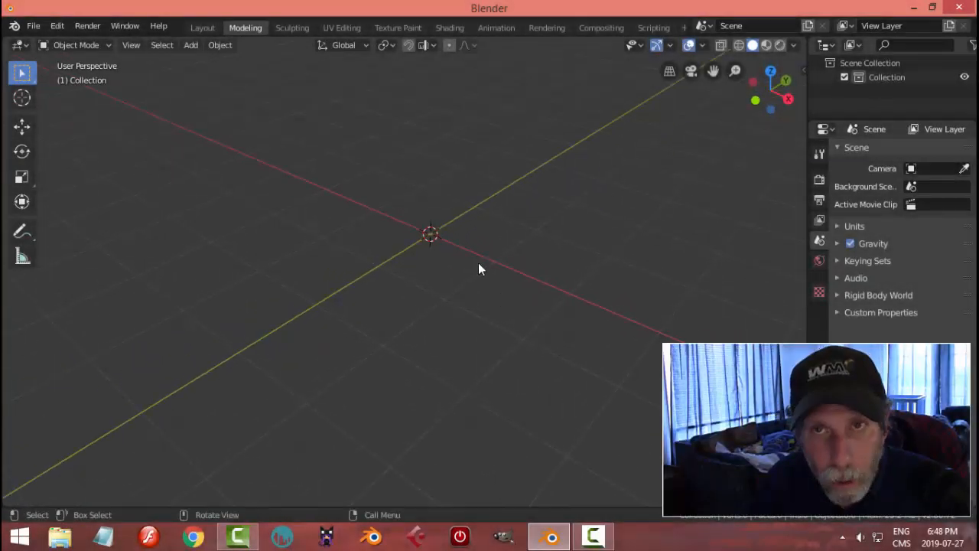
pyautogui.moveTo(490, 267)
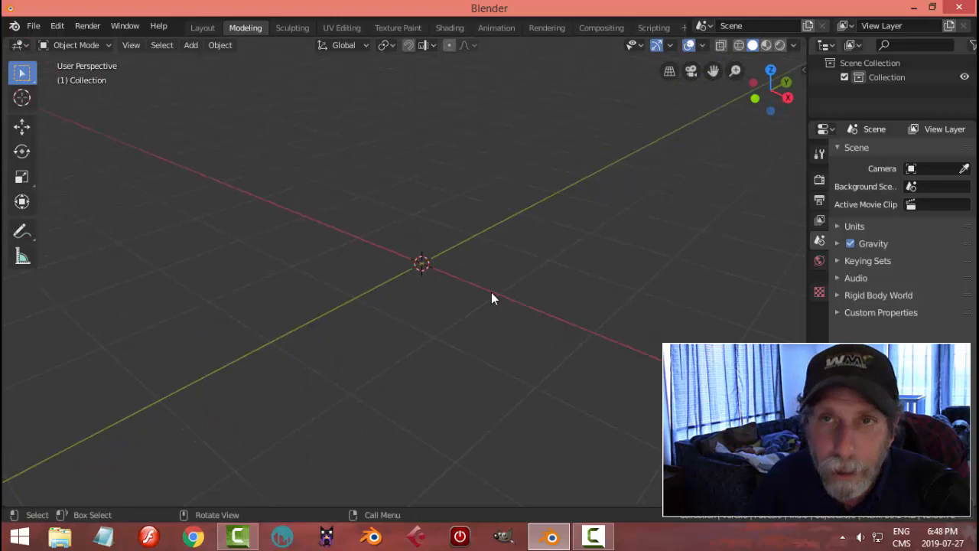
# - Add a cube mesh at the 3D cursor and switch into Edit Mode
pyautogui.click(189, 44)
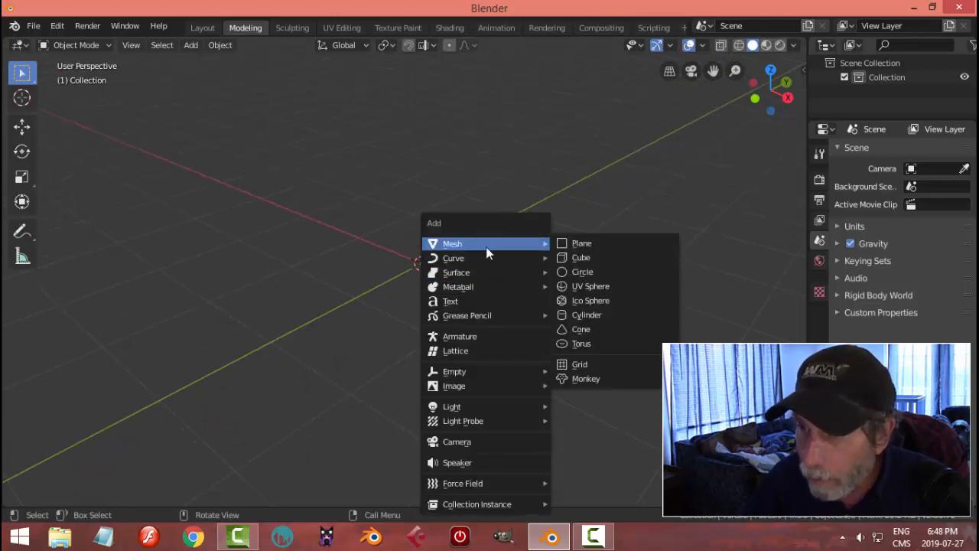
pyautogui.click(580, 257)
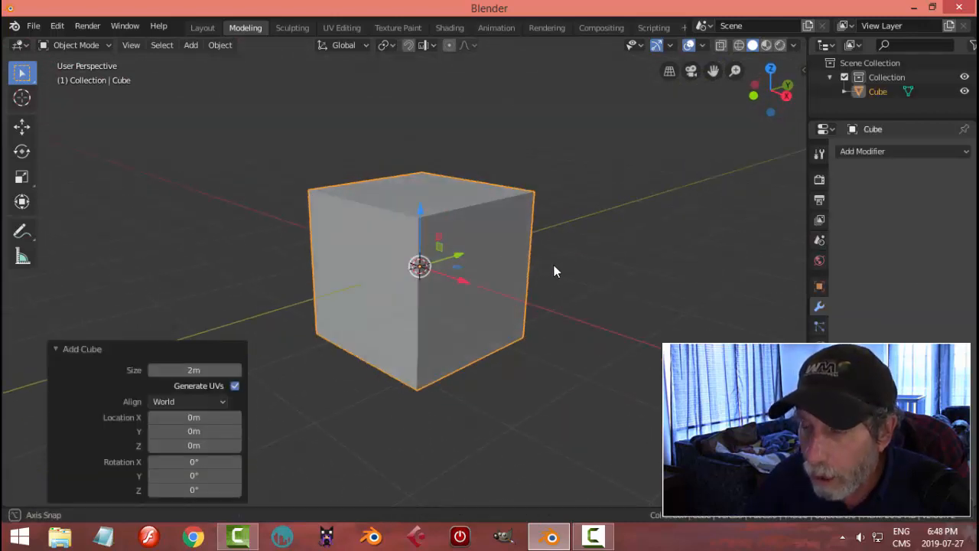
pyautogui.press('Tab')
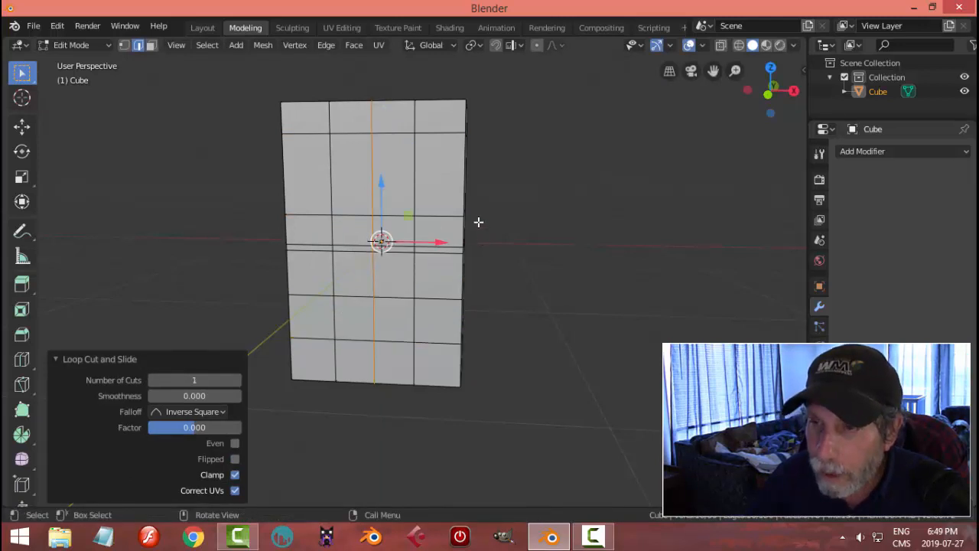
pyautogui.moveTo(409, 165)
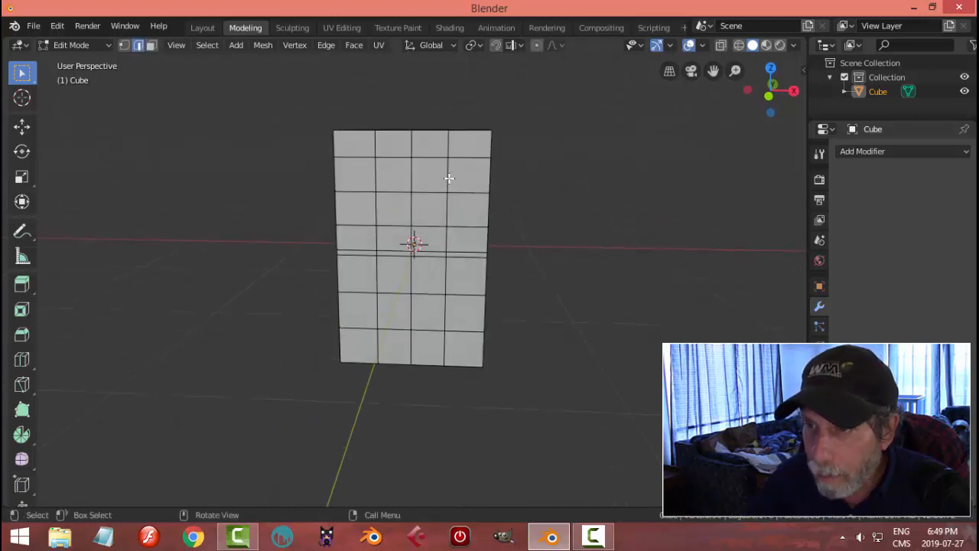
# - Spread the vertical edge loops apart horizontally, then scale the upper horizontal loops apart along Z
pyautogui.press('g')
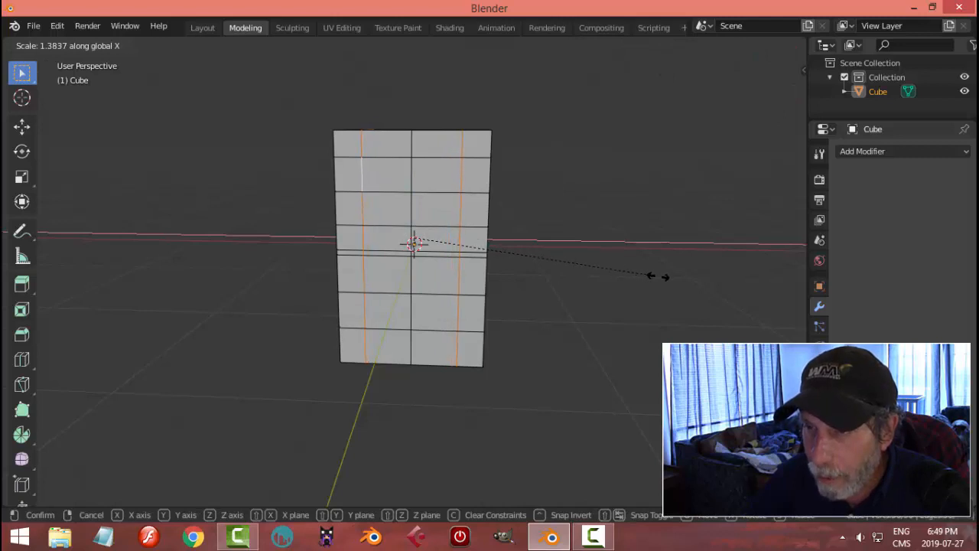
pyautogui.click(413, 245)
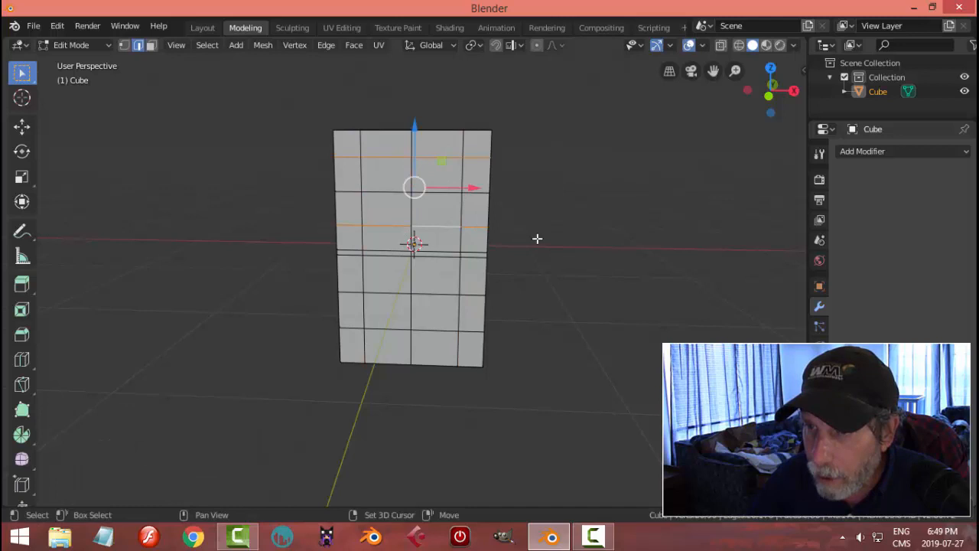
pyautogui.press('s')
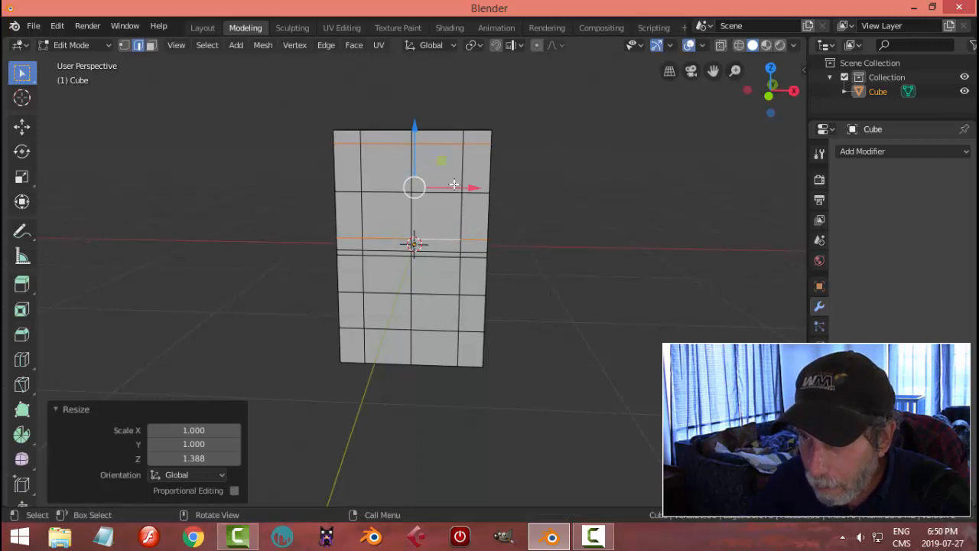
pyautogui.moveTo(381, 179)
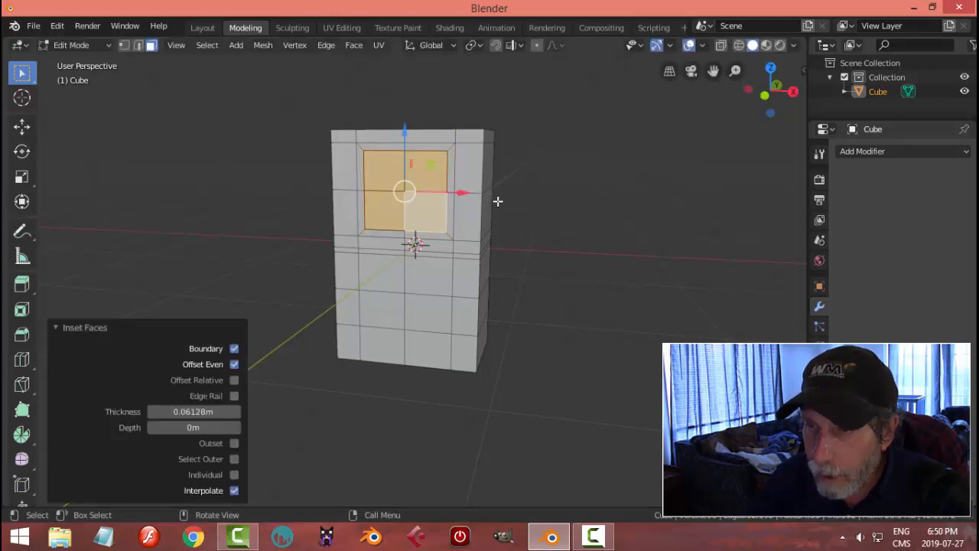
# - Round the inset upper front faces into a circle with LoopTools Circle, then scale the selection
pyautogui.rightClick(413, 200)
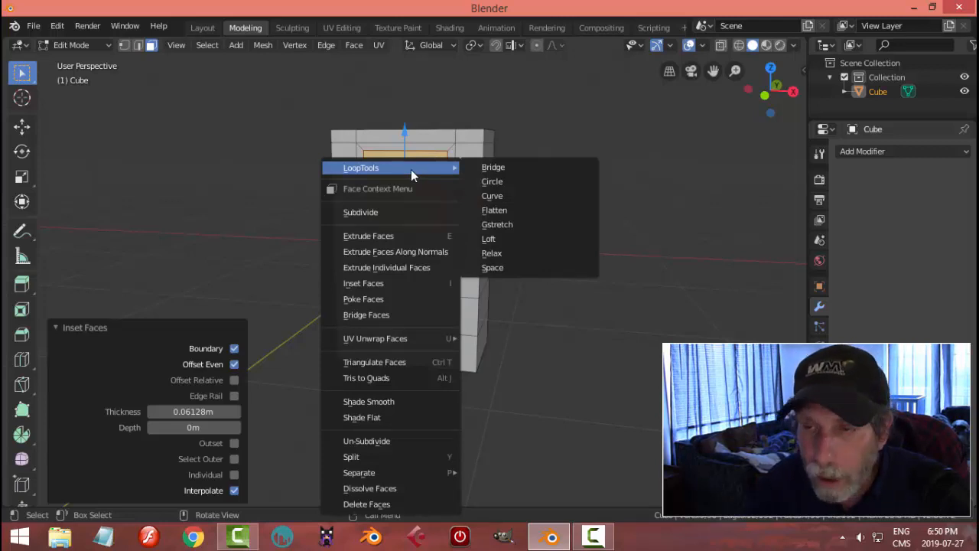
pyautogui.moveTo(471, 185)
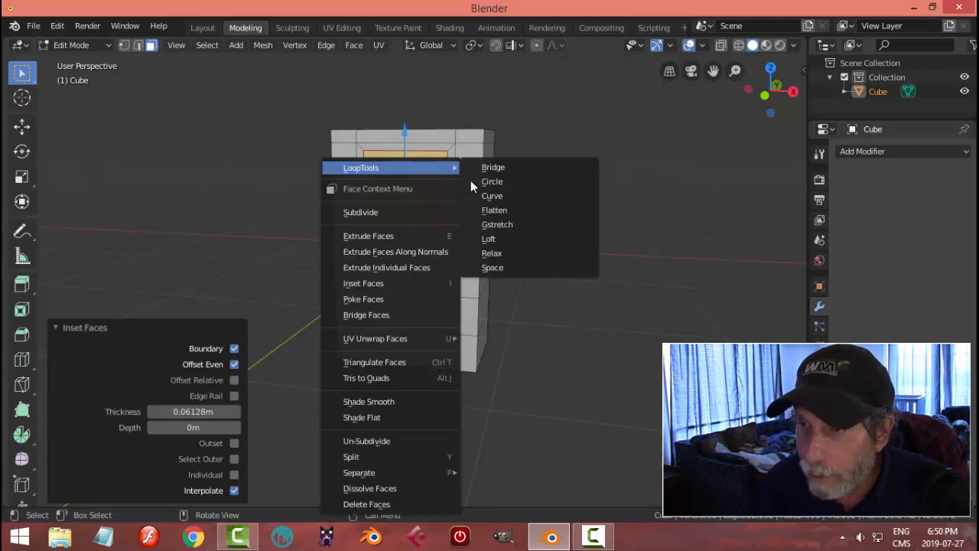
pyautogui.click(491, 181)
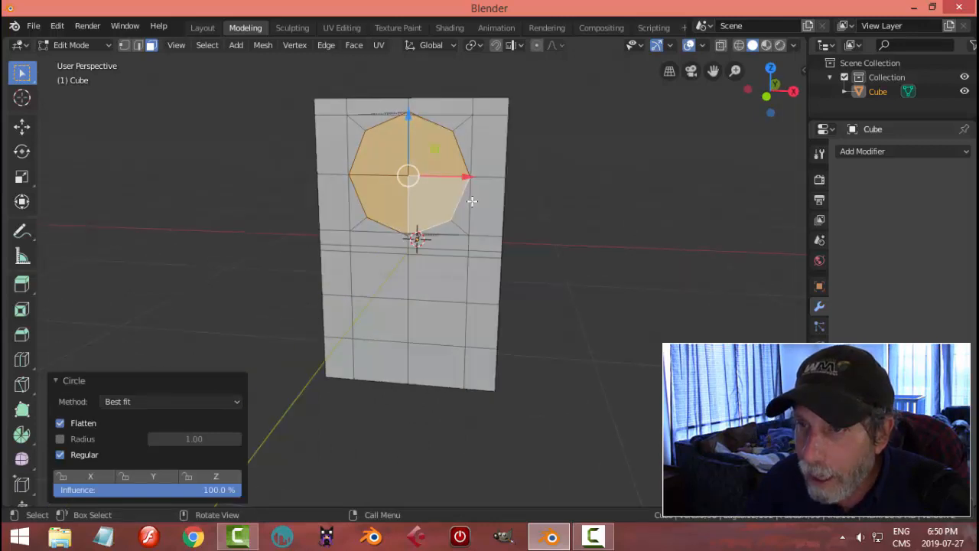
pyautogui.moveTo(529, 180)
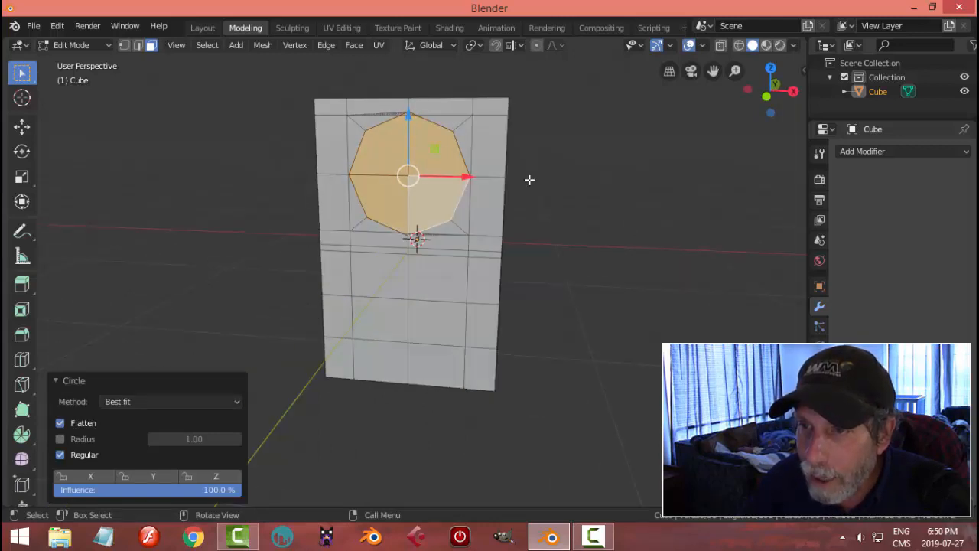
pyautogui.press('s')
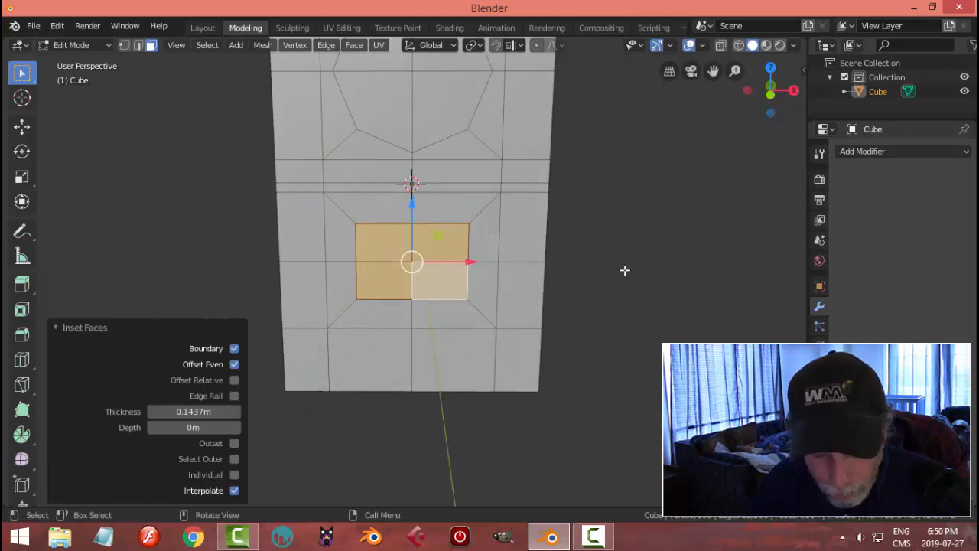
# - Narrow the lower inset face along X and round it into a LoopTools circle
pyautogui.press('s')
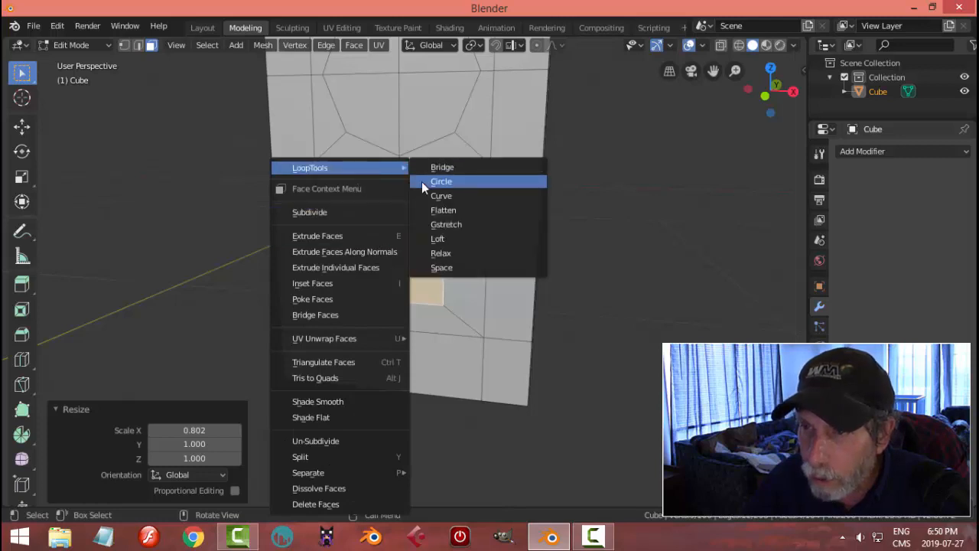
pyautogui.click(441, 182)
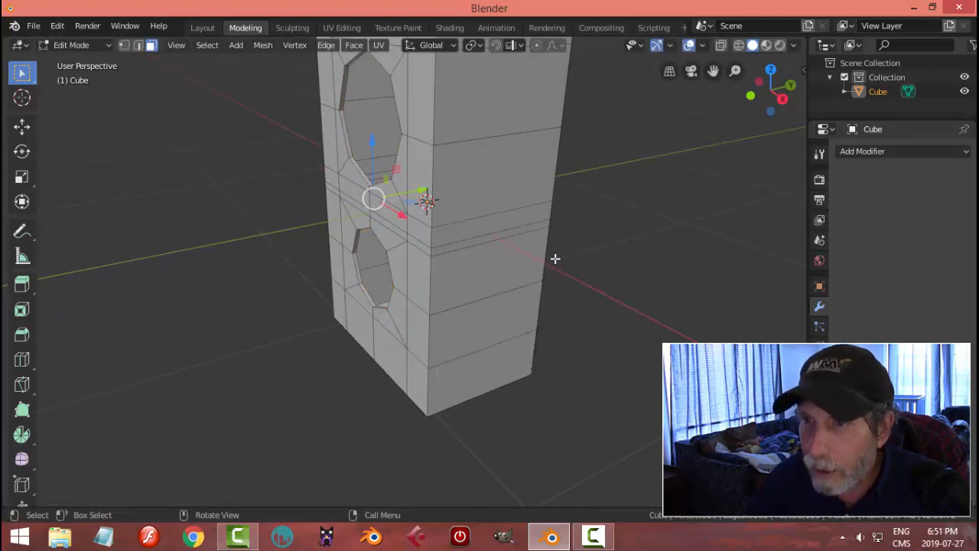
# - Return to Object Mode to view the whole box with its two recessed holes
pyautogui.press('Tab')
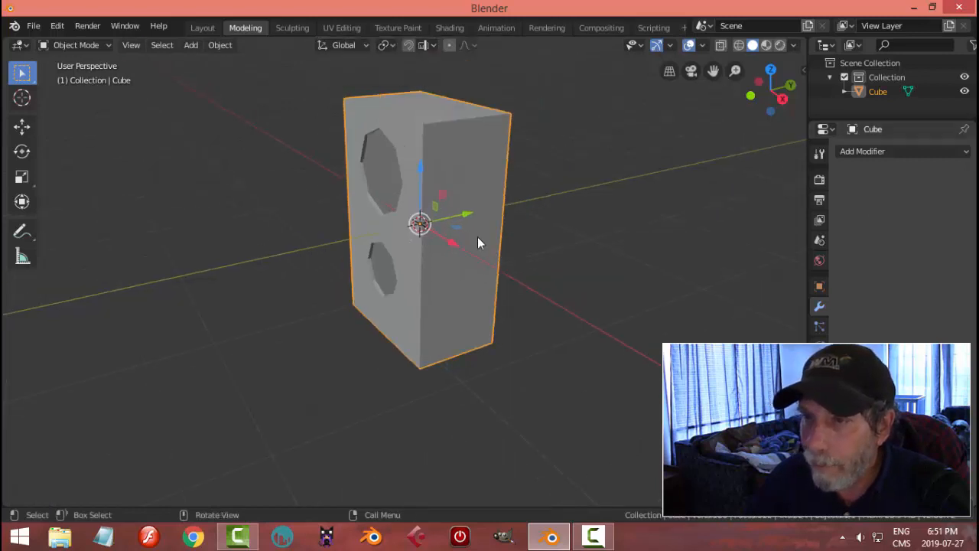
# - Add a Subdivision Surface modifier and slide a new edge loop near the top edge
pyautogui.click(903, 151)
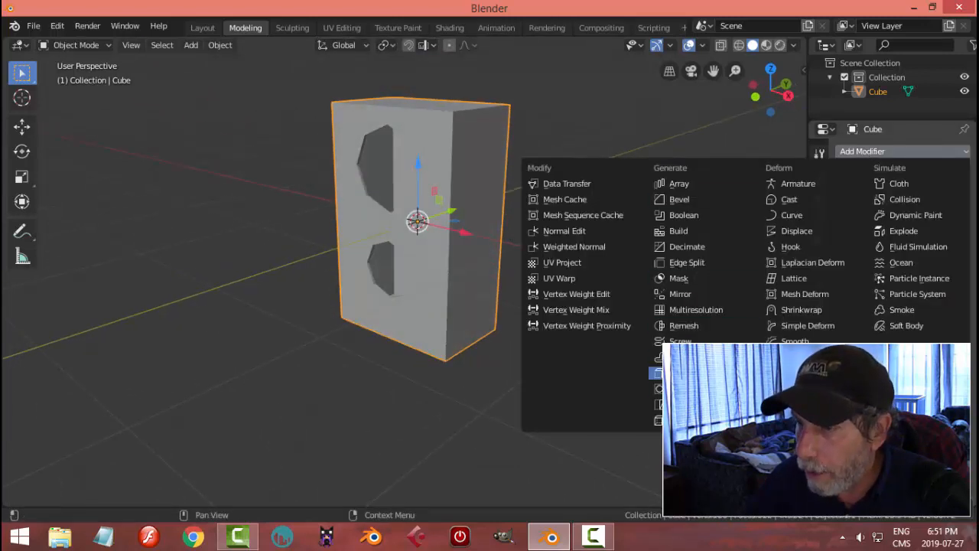
pyautogui.click(655, 372)
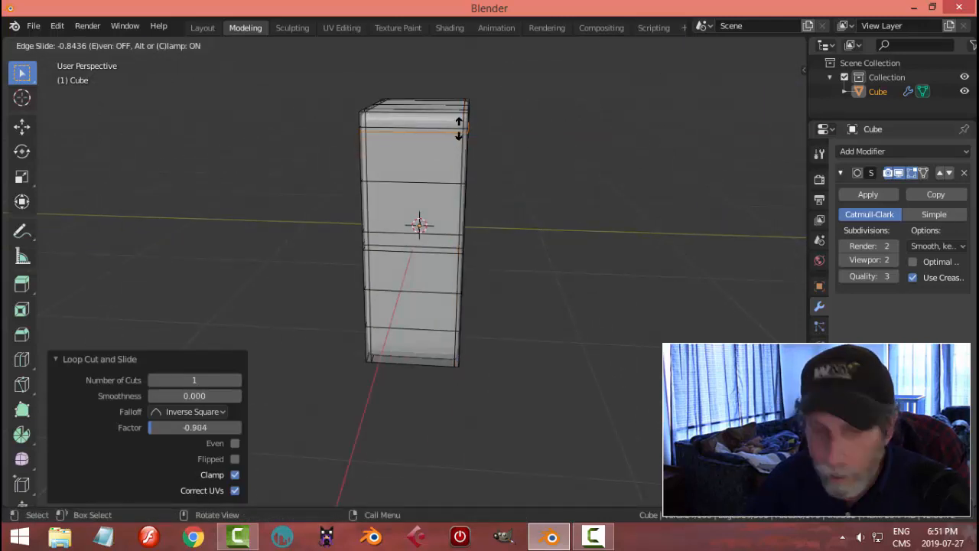
pyautogui.click(469, 140)
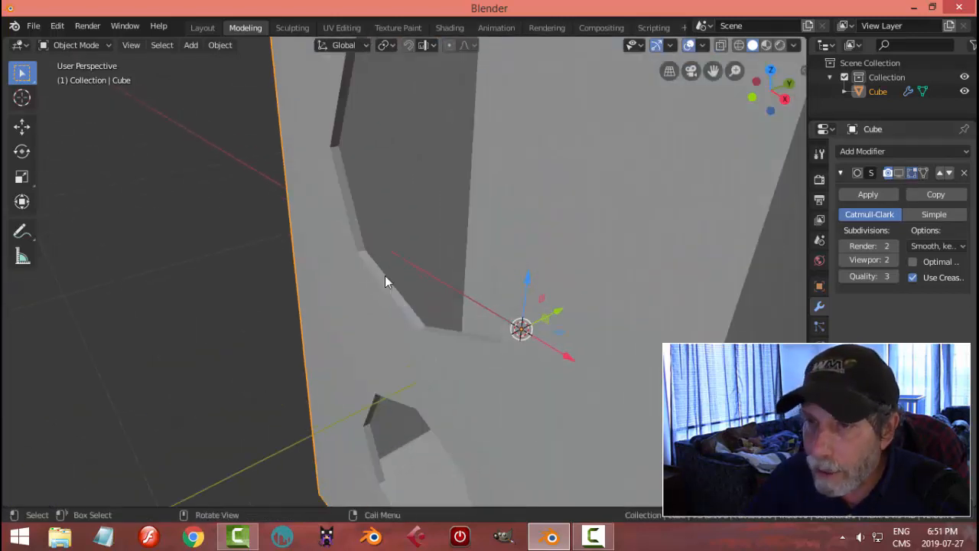
# - Leave Edit Mode to inspect the smoothed holes, then re-enter Edit Mode
pyautogui.press('Tab')
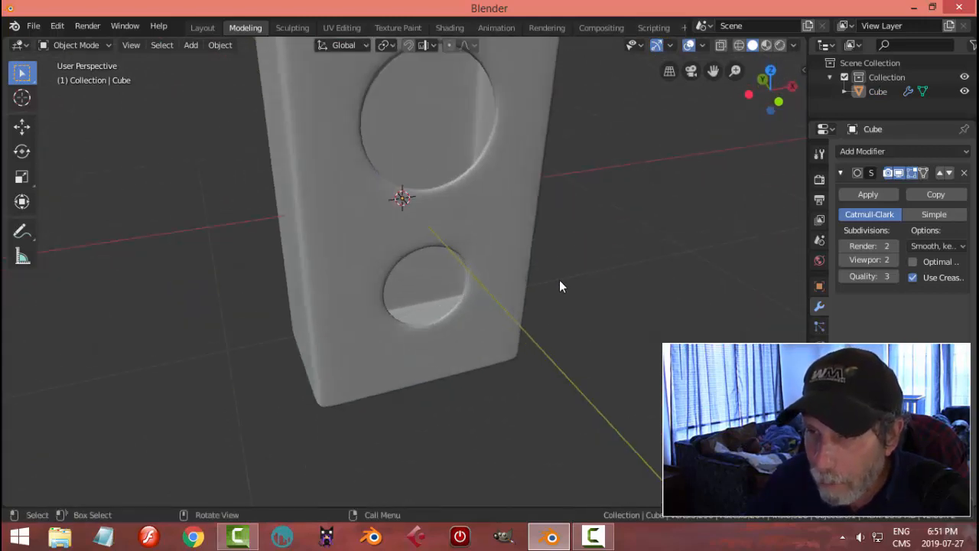
pyautogui.press('Tab')
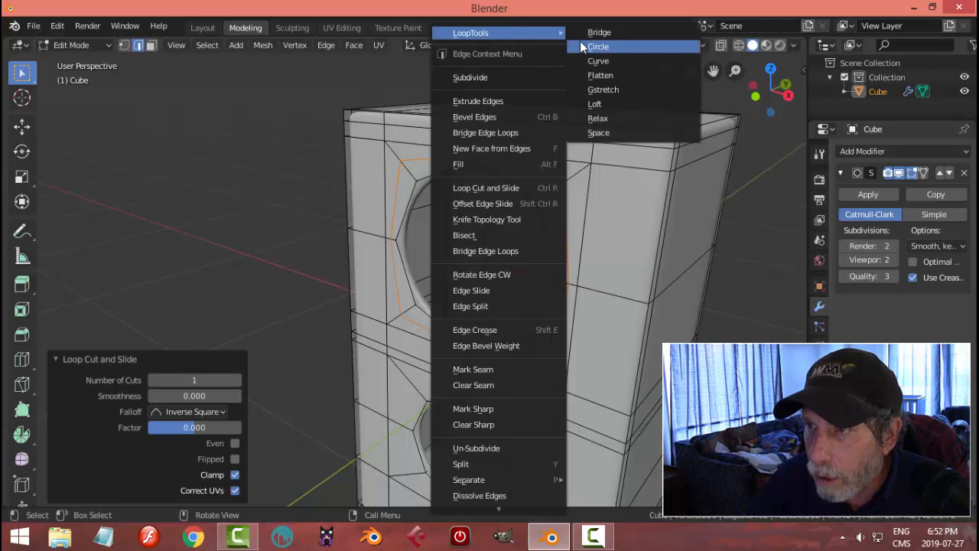
# - Round the edge loop around the upper hole with LoopTools Circle and return to Object Mode
pyautogui.click(600, 46)
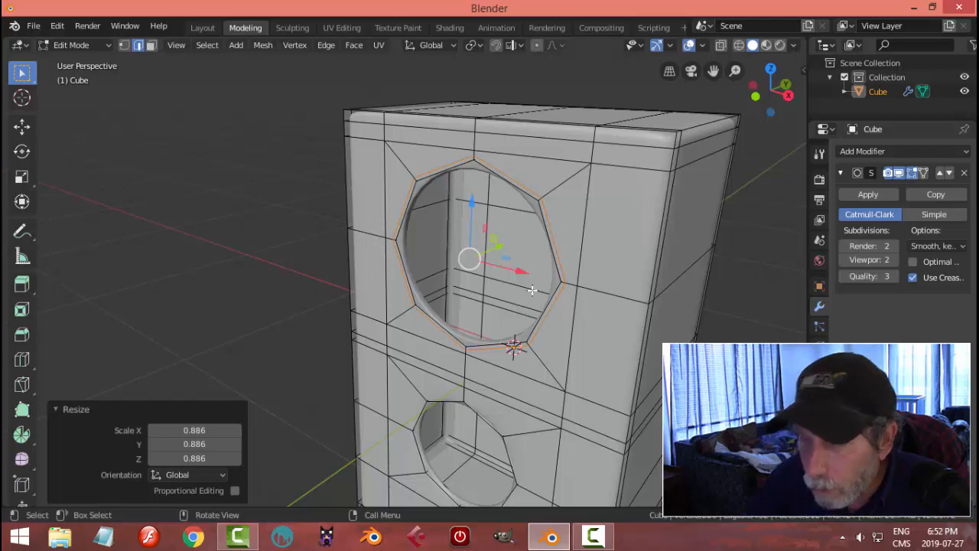
pyautogui.moveTo(557, 259)
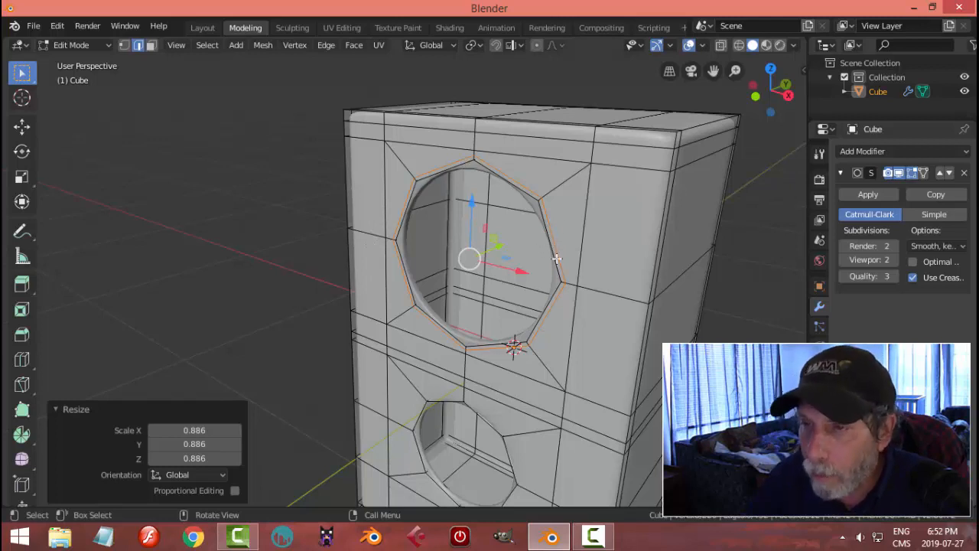
pyautogui.press('Tab')
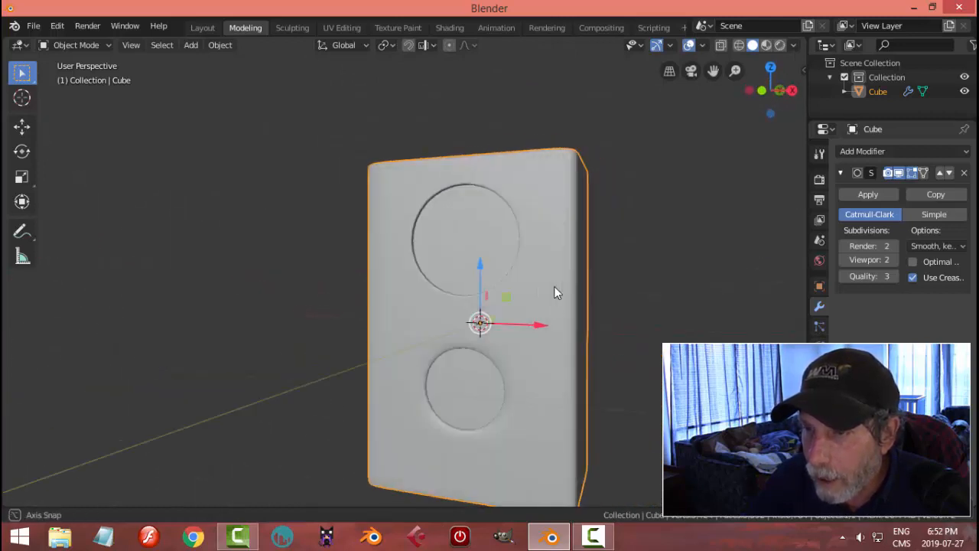
pyautogui.press('Tab')
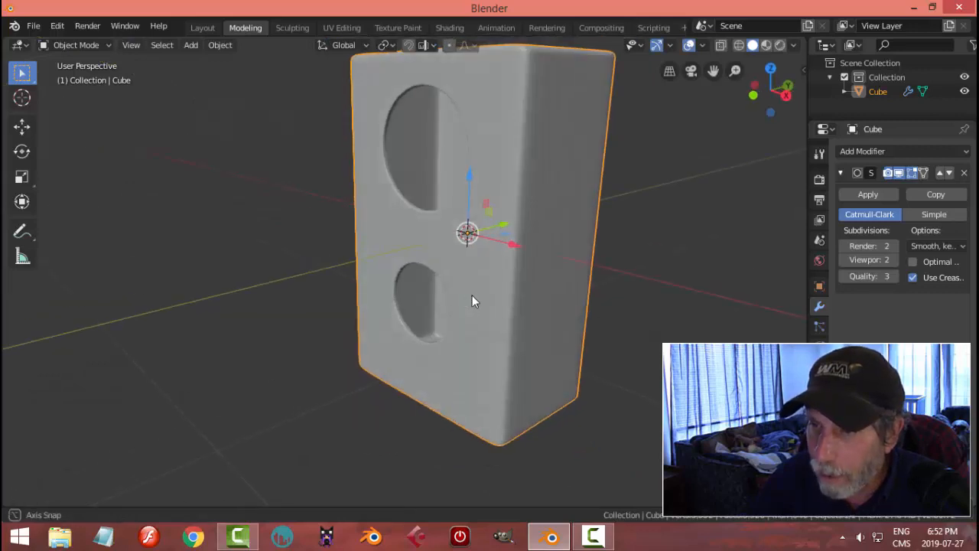
pyautogui.moveTo(474, 300); pyautogui.dragTo(538, 300)
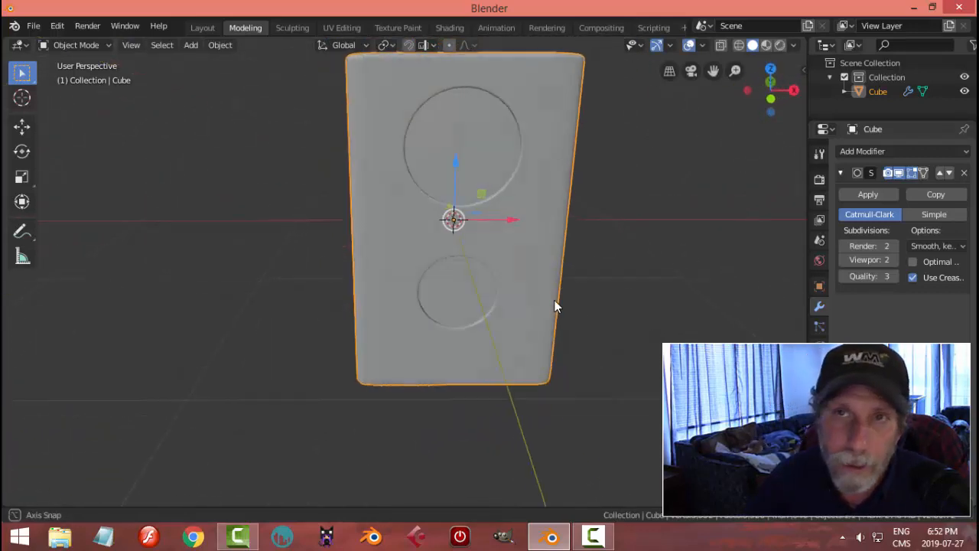
pyautogui.moveTo(557, 306); pyautogui.dragTo(468, 310)
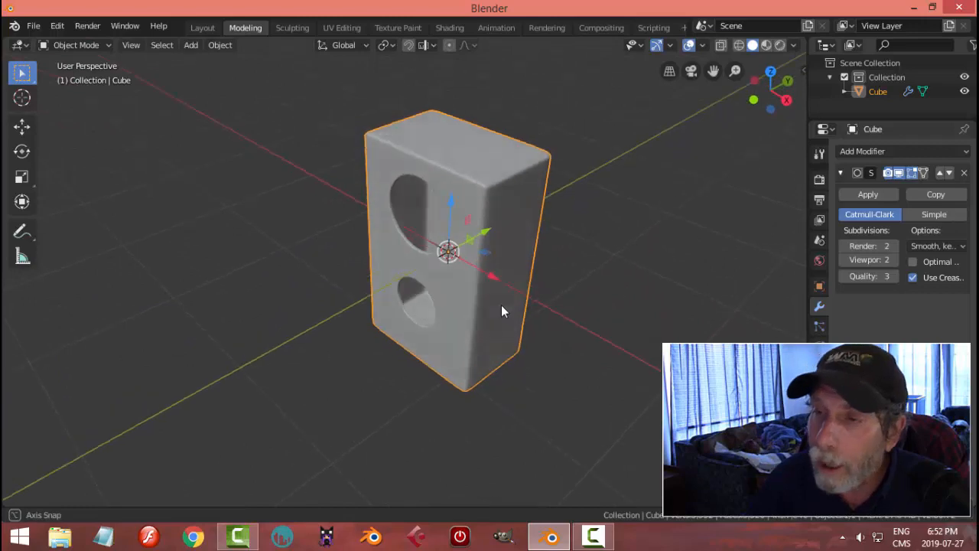
pyautogui.moveTo(503, 311); pyautogui.dragTo(476, 301)
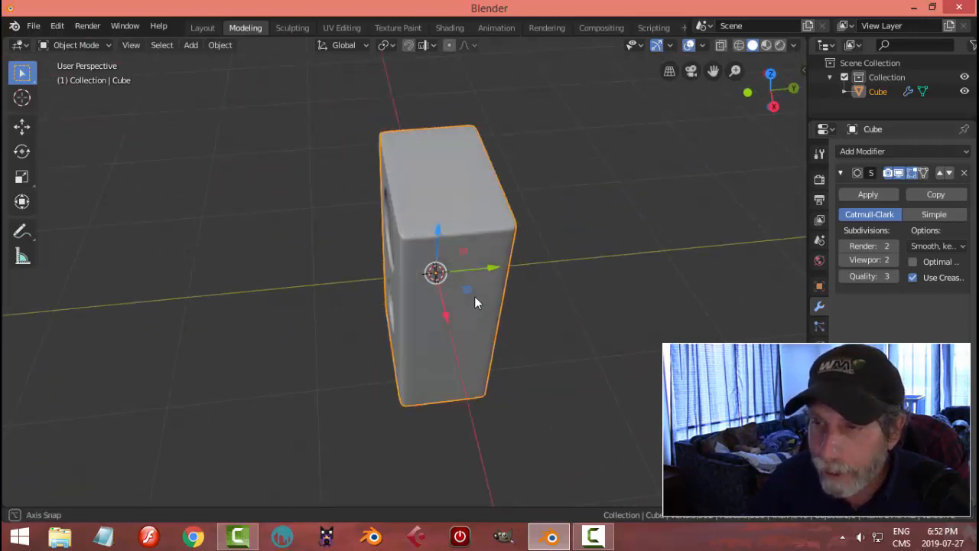
pyautogui.moveTo(474, 302); pyautogui.dragTo(575, 265)
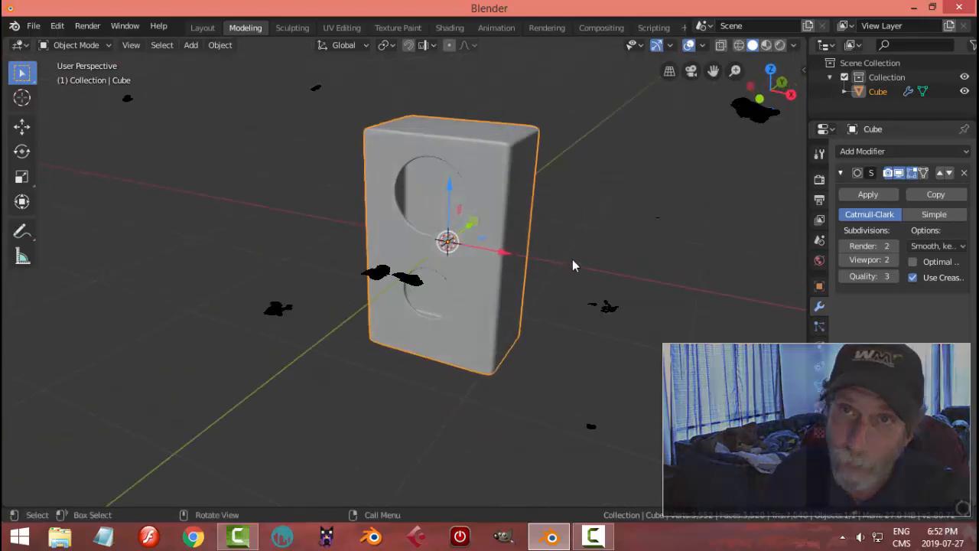